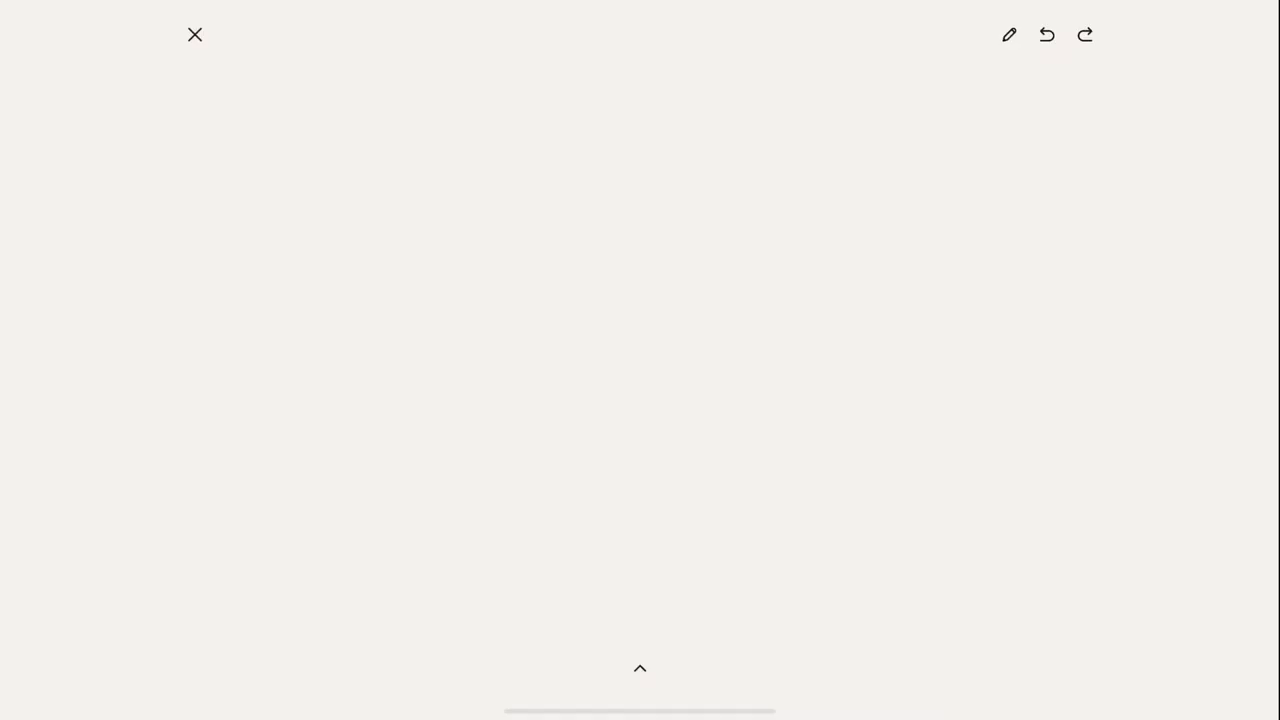
- Sketch a round virus body with knob-tipped spikes along its top, right and bottom edges
drag(620, 176, 660, 270)
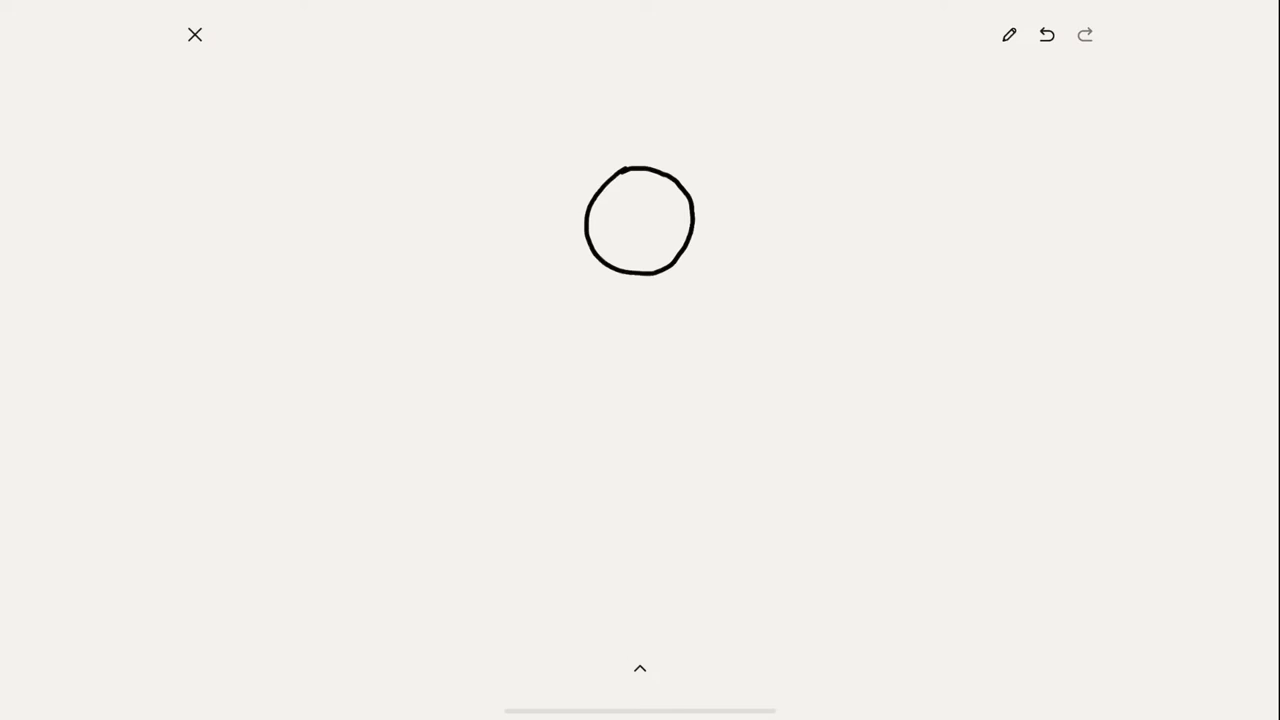
drag(630, 184, 676, 120)
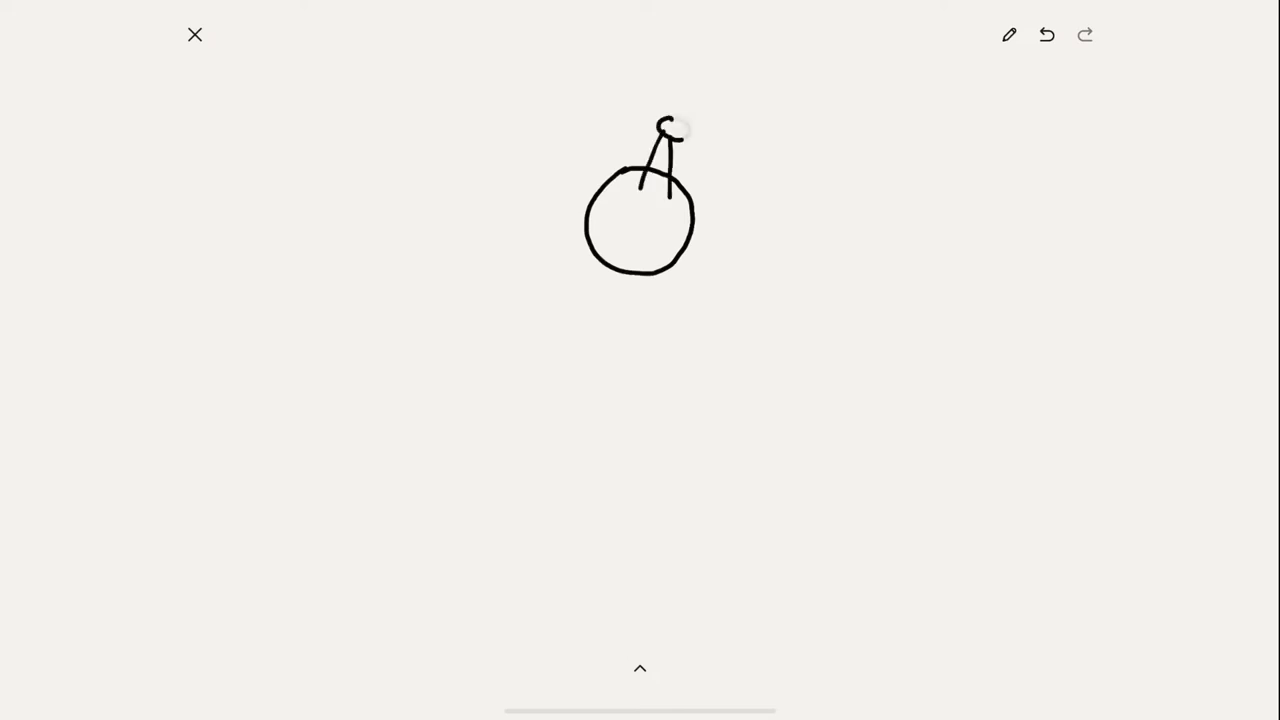
drag(680, 184, 716, 220)
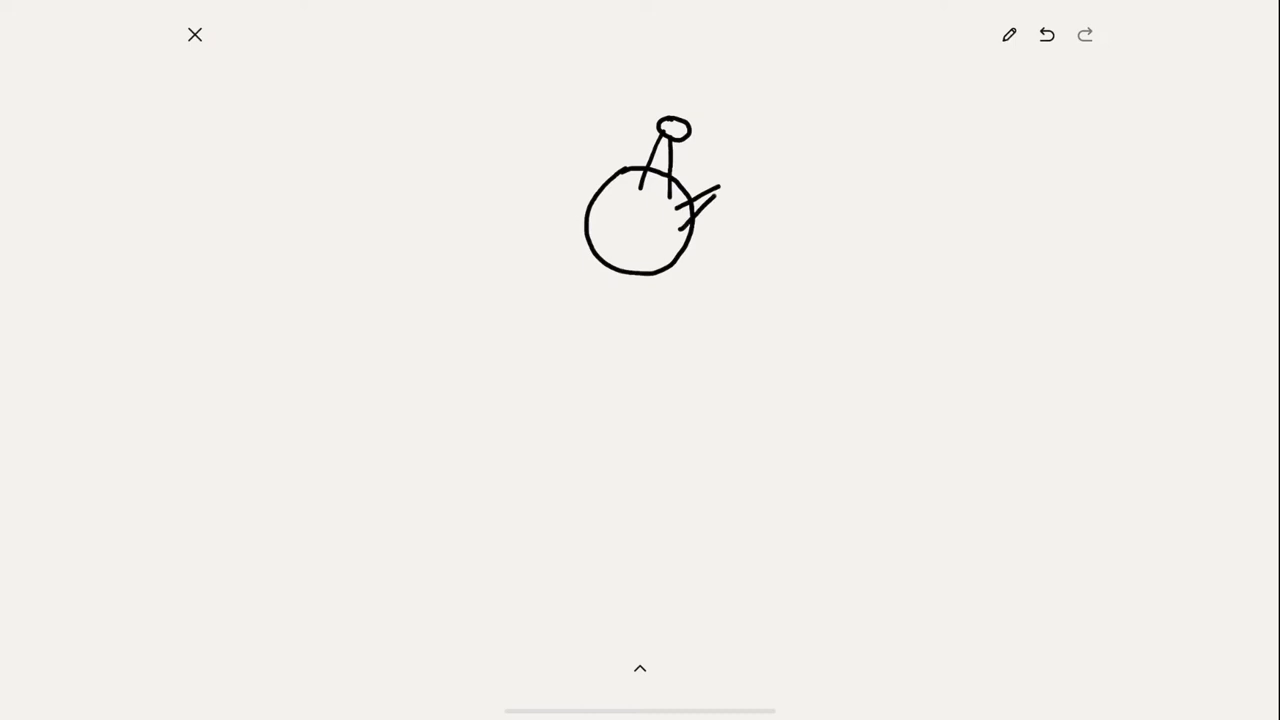
drag(690, 184, 730, 190)
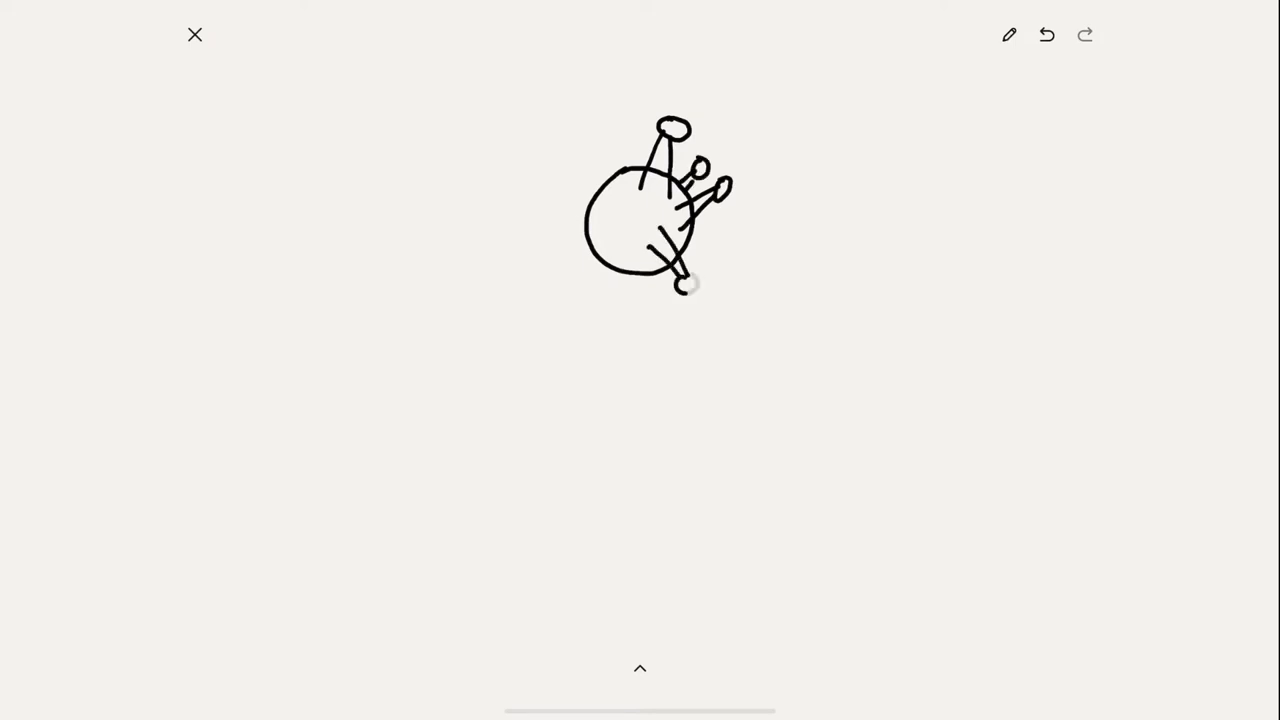
drag(690, 284, 720, 256)
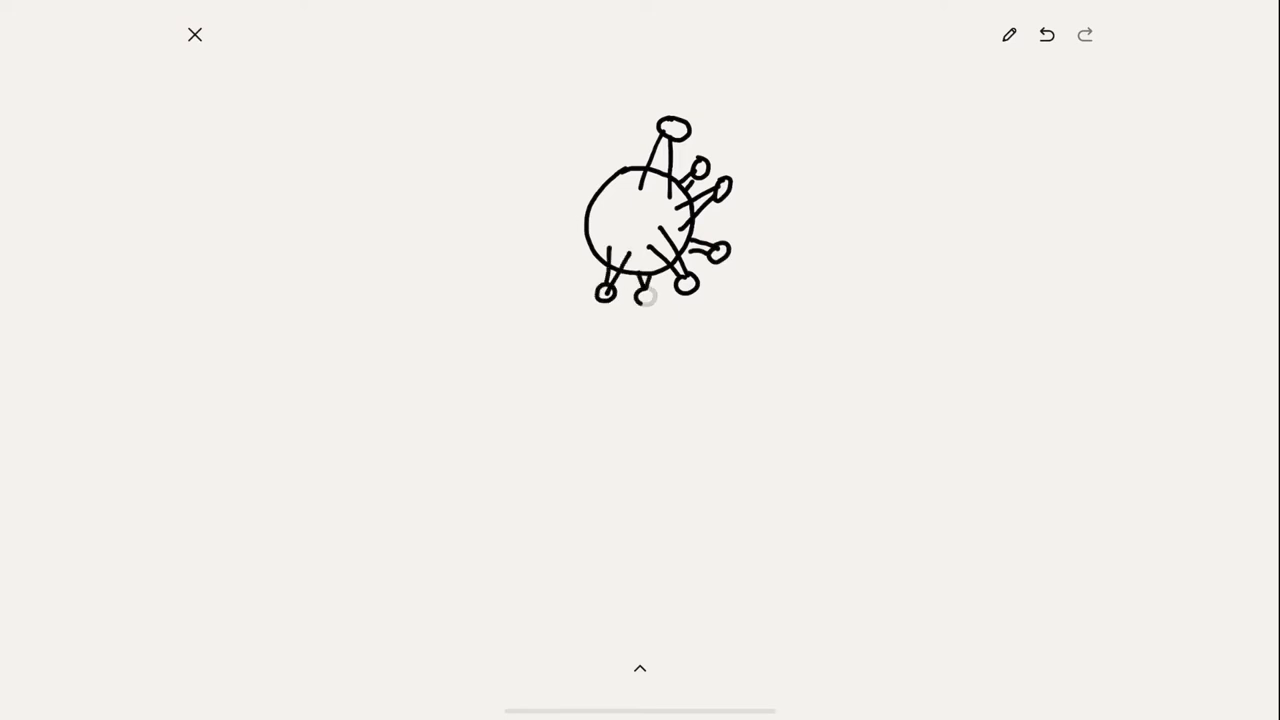
- Add a small face with eyes inside the virus circle
drag(610, 216, 640, 212)
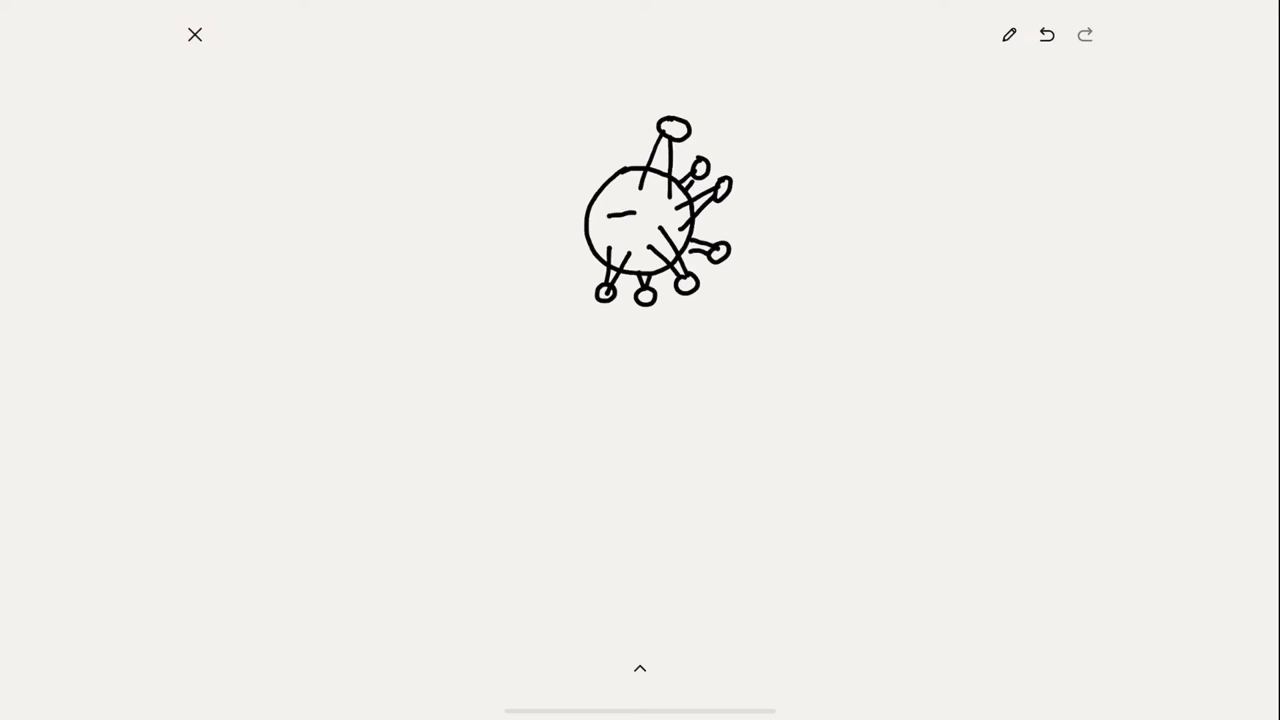
drag(610, 218, 624, 228)
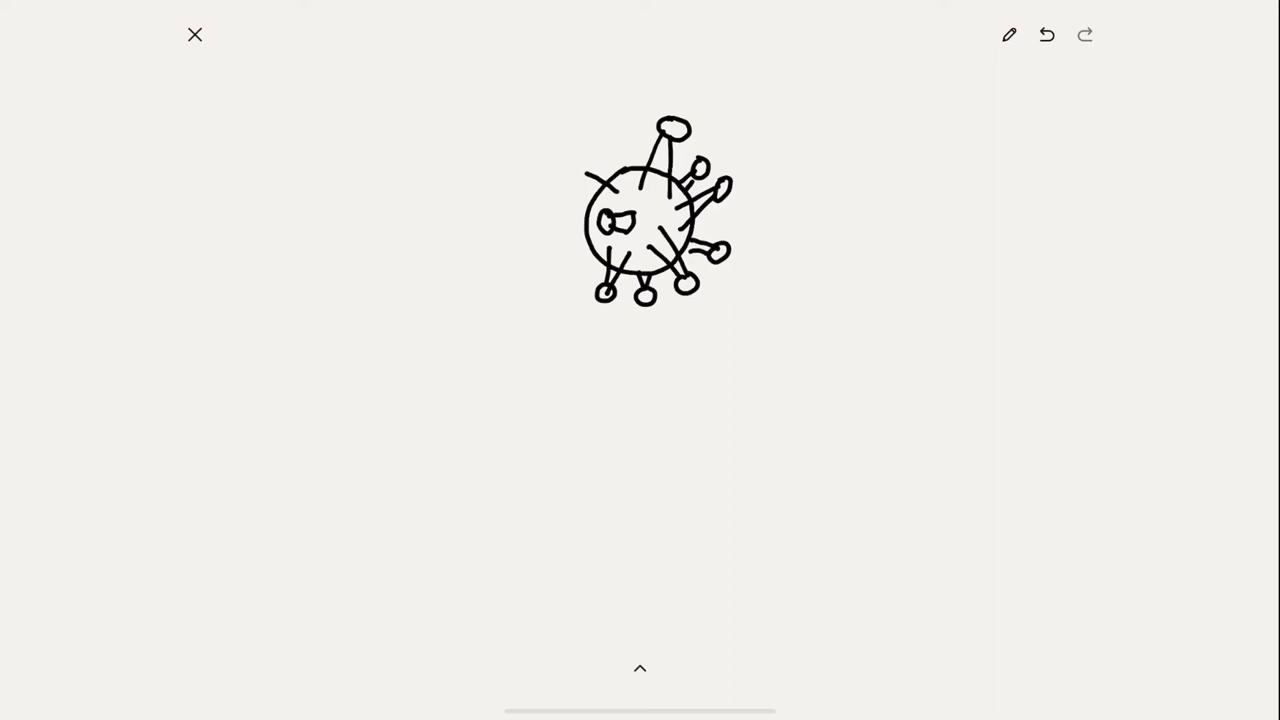
- Add the remaining knobbed spikes around the left side to complete the ring
drag(596, 180, 570, 160)
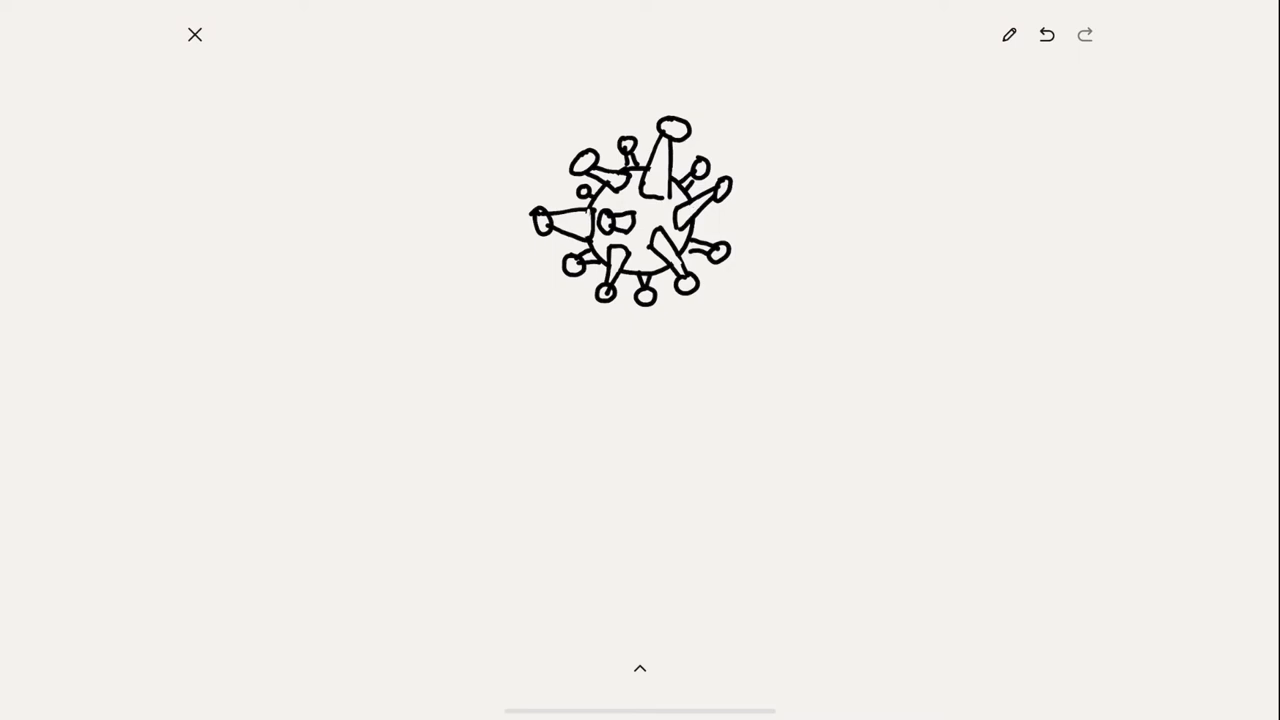
- Colour the virus's spikes and body green with the marker
click(674, 128)
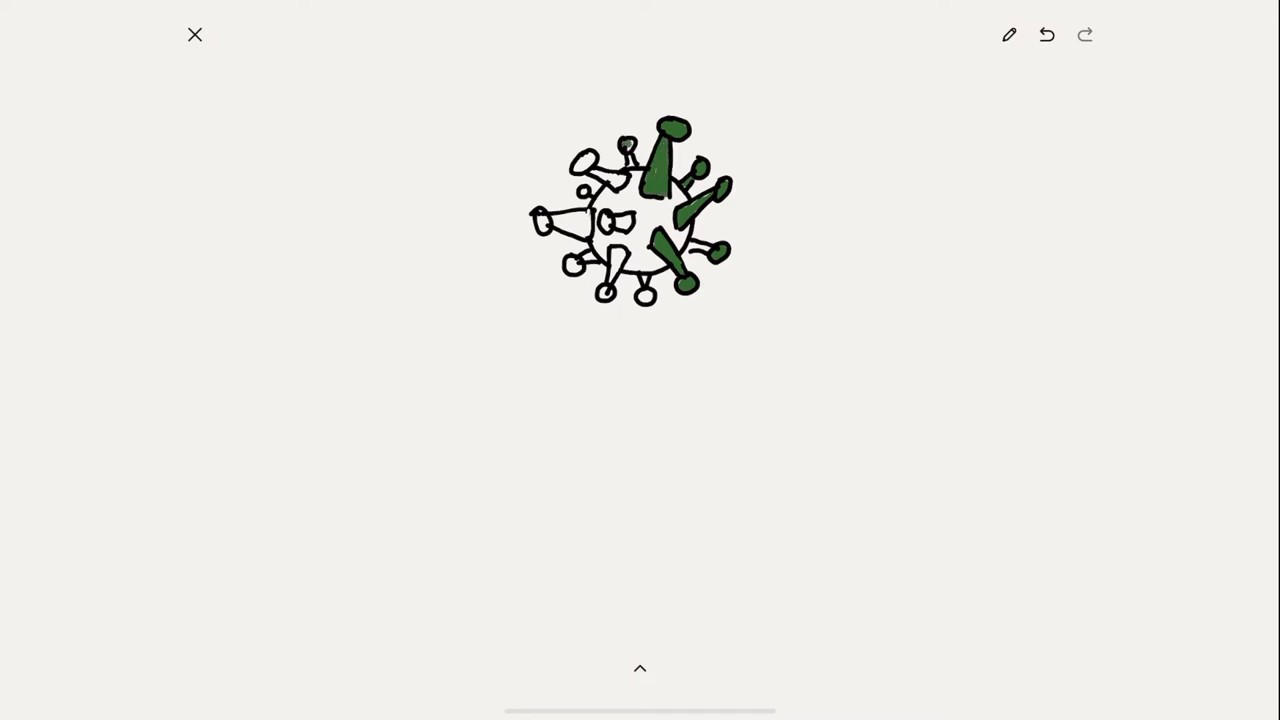
click(584, 176)
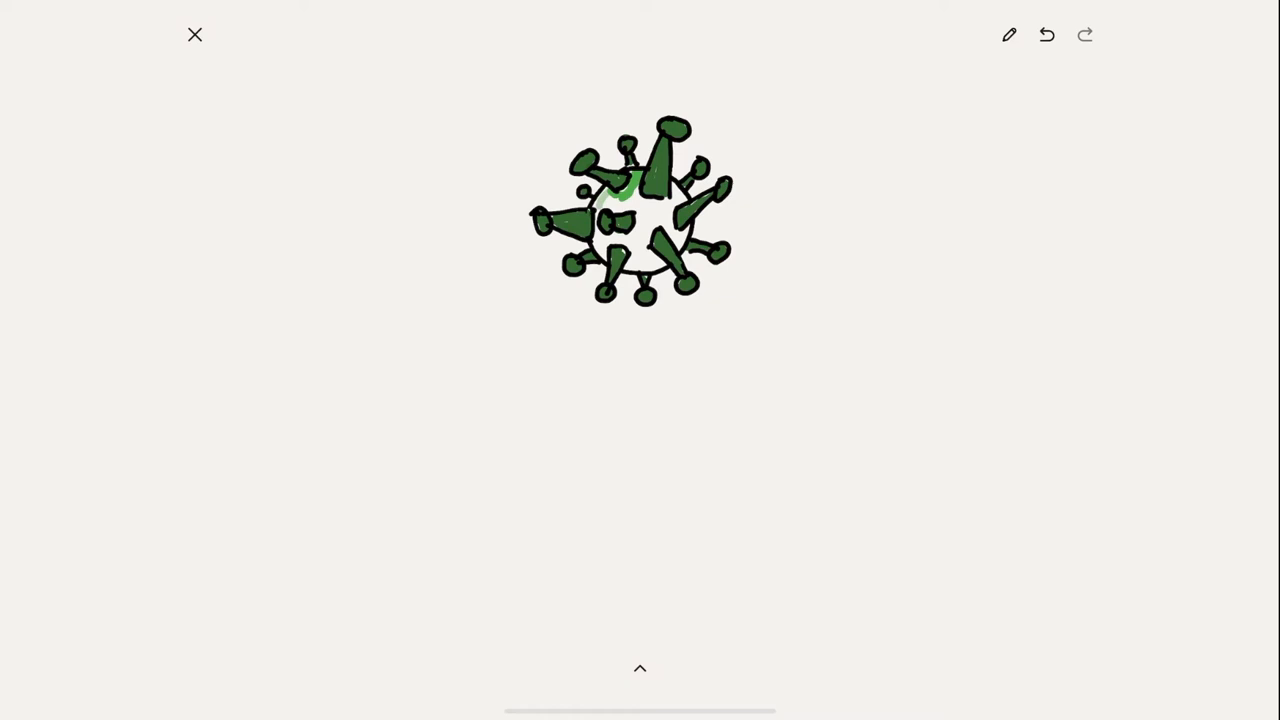
drag(610, 200, 670, 210)
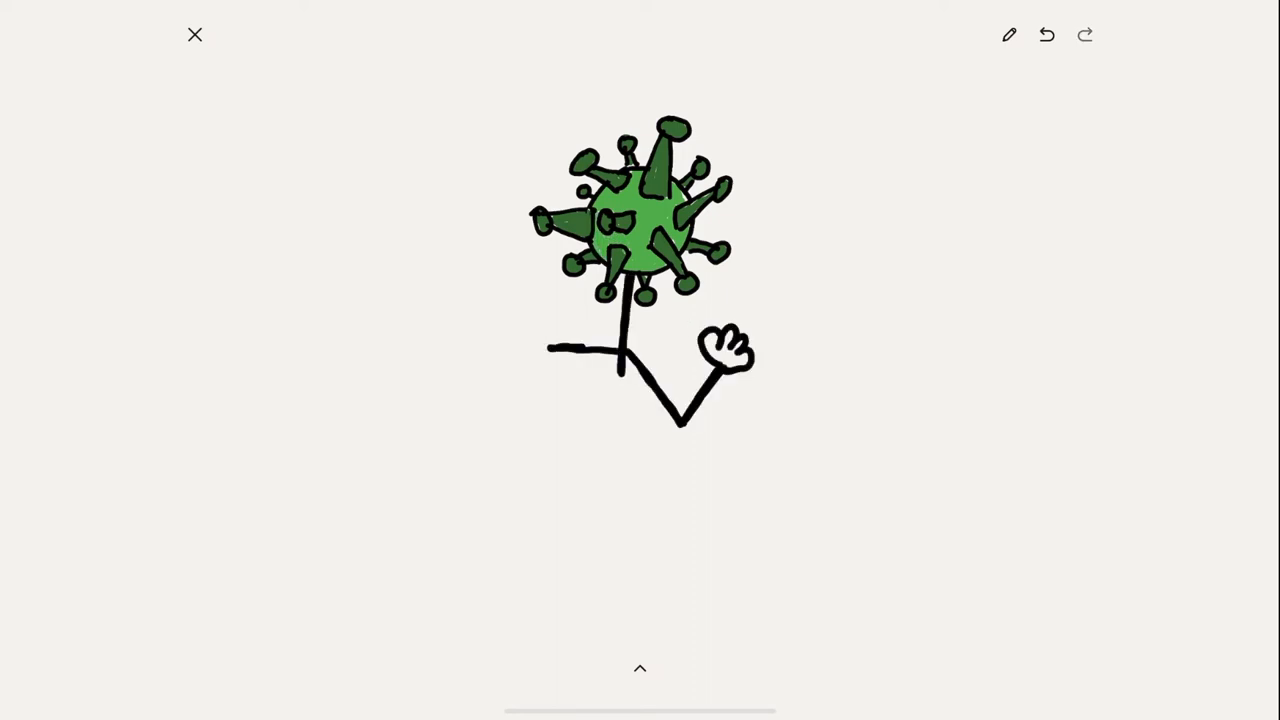
- Draw a left stick arm ending in a cartoon hand and a leg below the body
drag(548, 348, 510, 404)
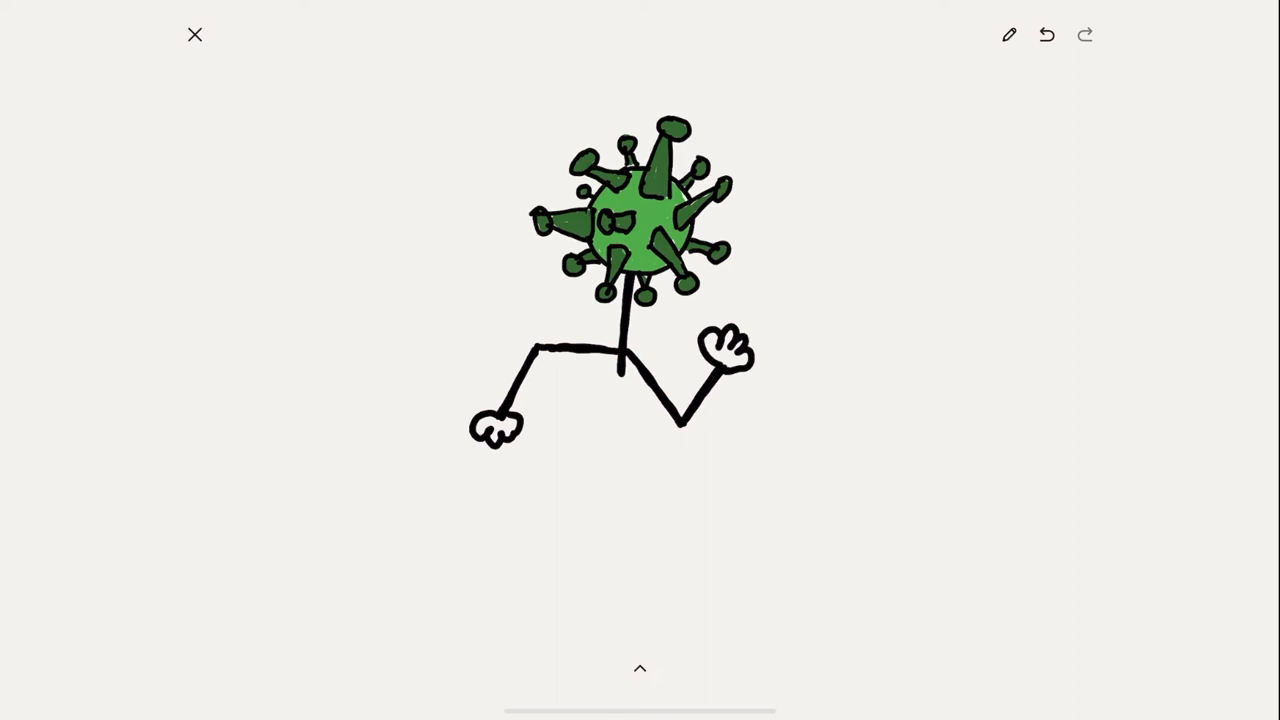
drag(620, 360, 700, 480)
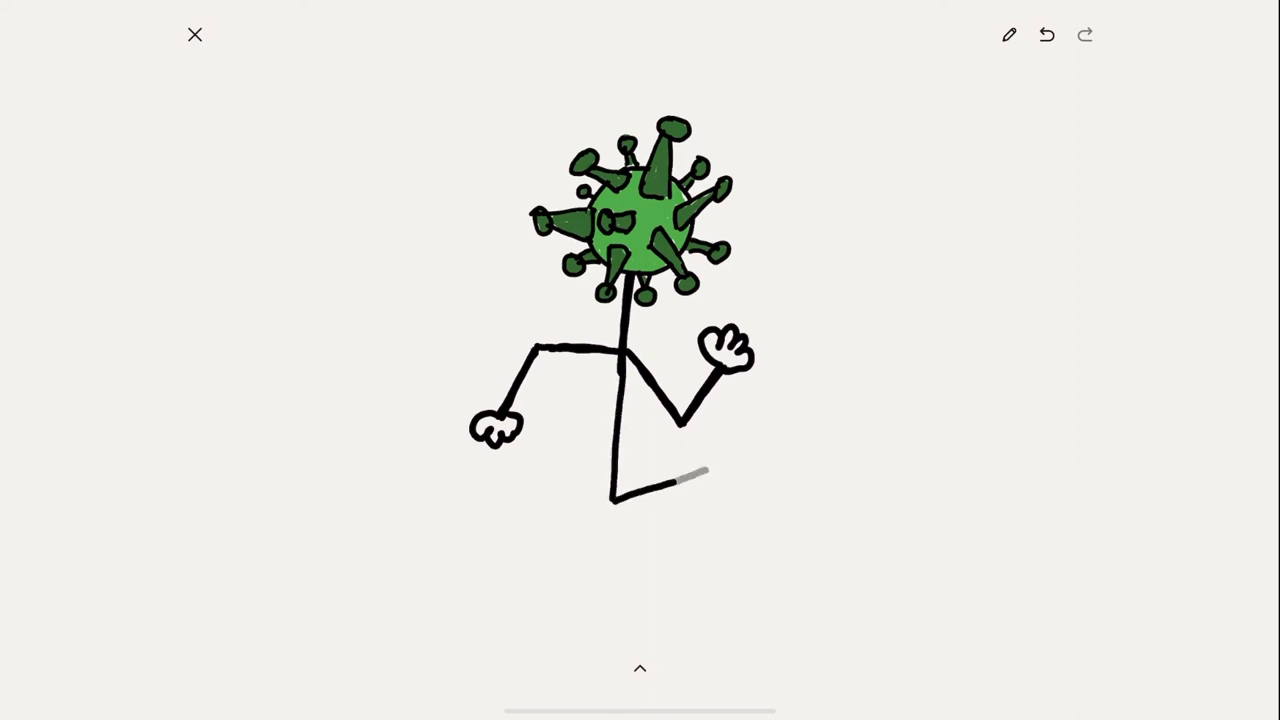